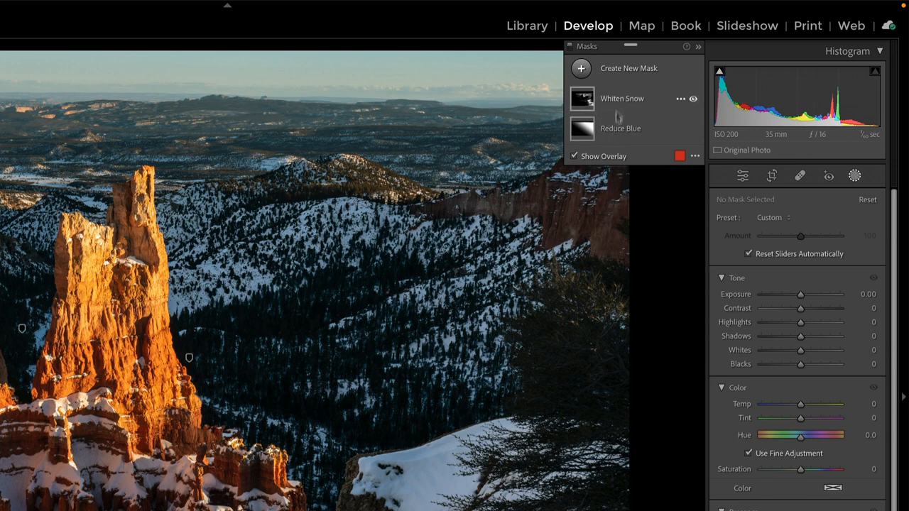
# Expand the Reduce Blue mask to reveal its Sky 1 and Linear Gradient 1 components and toggle its effect off.
pyautogui.click(620, 129)
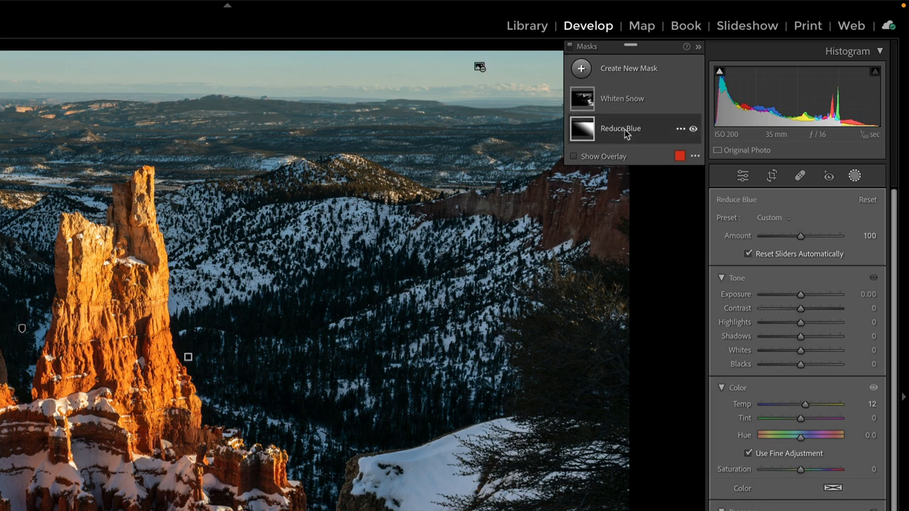
pyautogui.click(620, 128)
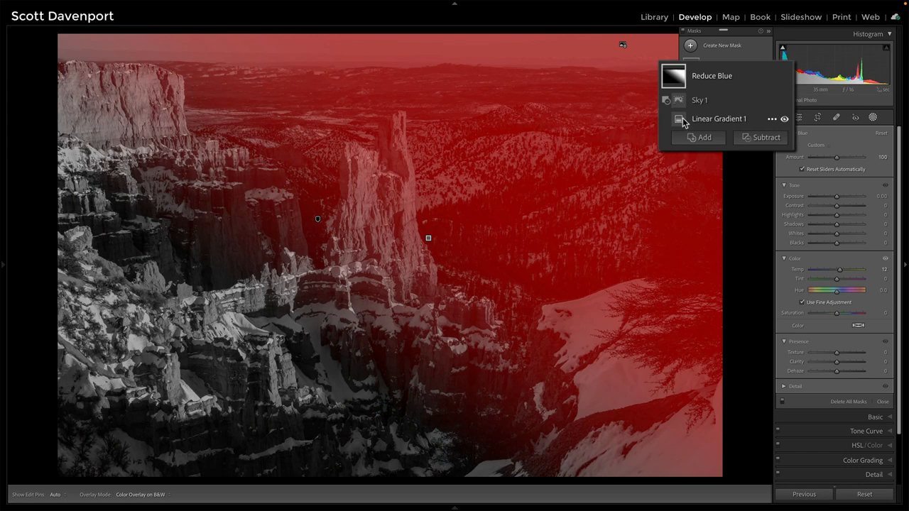
pyautogui.click(700, 100)
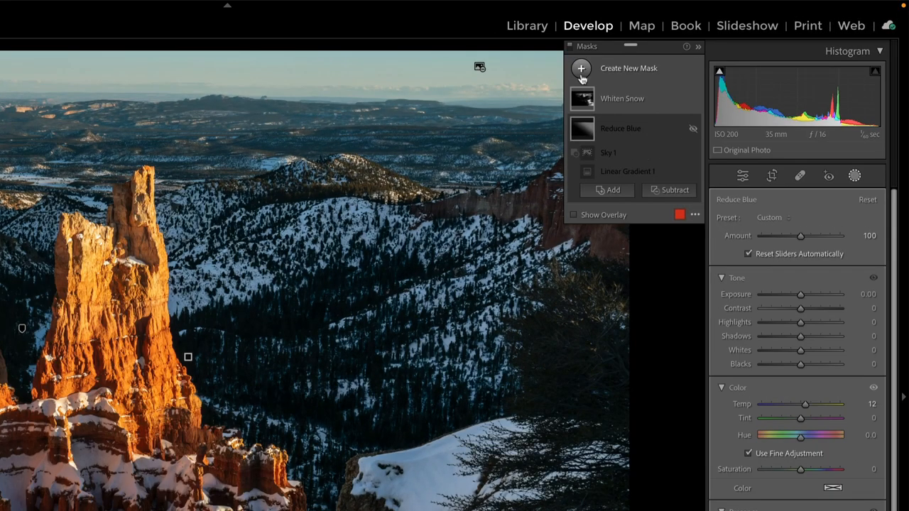
# Create a new linear gradient mask and warm its Temp to about +26.
pyautogui.click(581, 68)
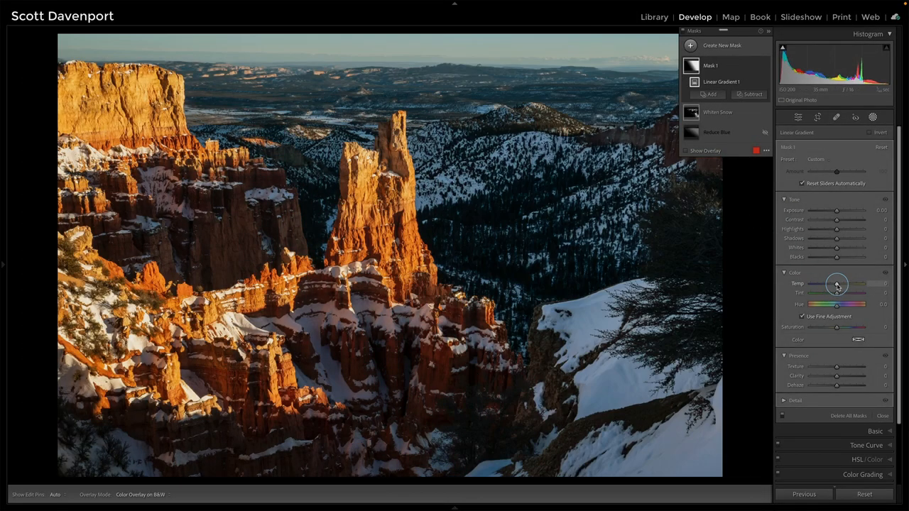
pyautogui.moveTo(837, 283); pyautogui.dragTo(841, 283)
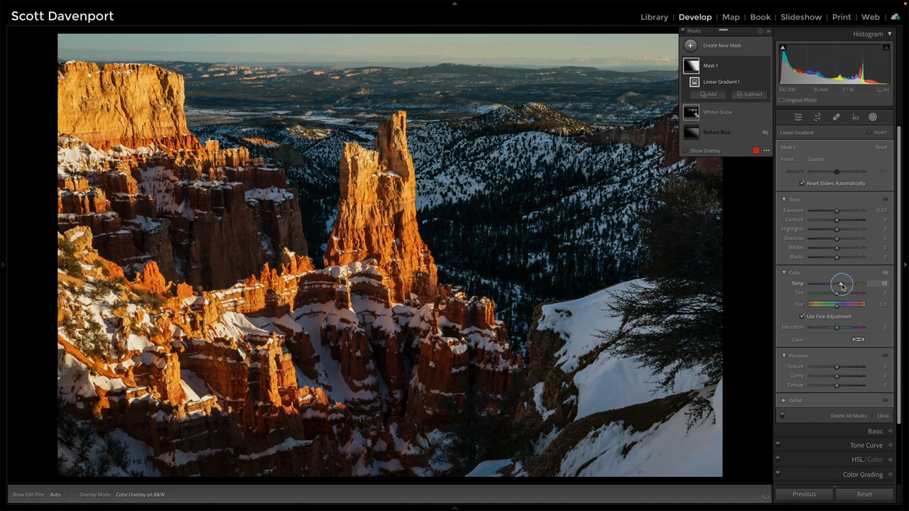
pyautogui.moveTo(841, 283); pyautogui.dragTo(846, 284)
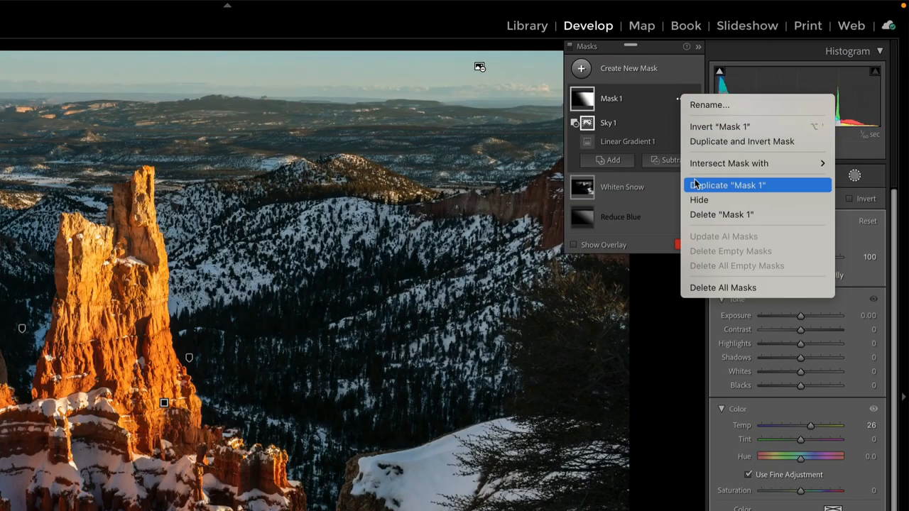
# Delete Mask 1 and inspect the Linear Gradient 2 component inside Whiten Snow.
pyautogui.click(721, 214)
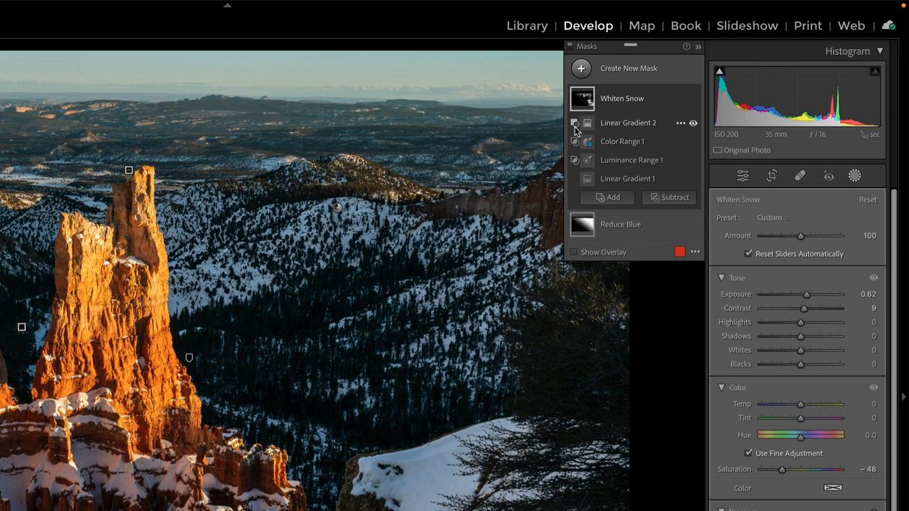
pyautogui.moveTo(577, 129)
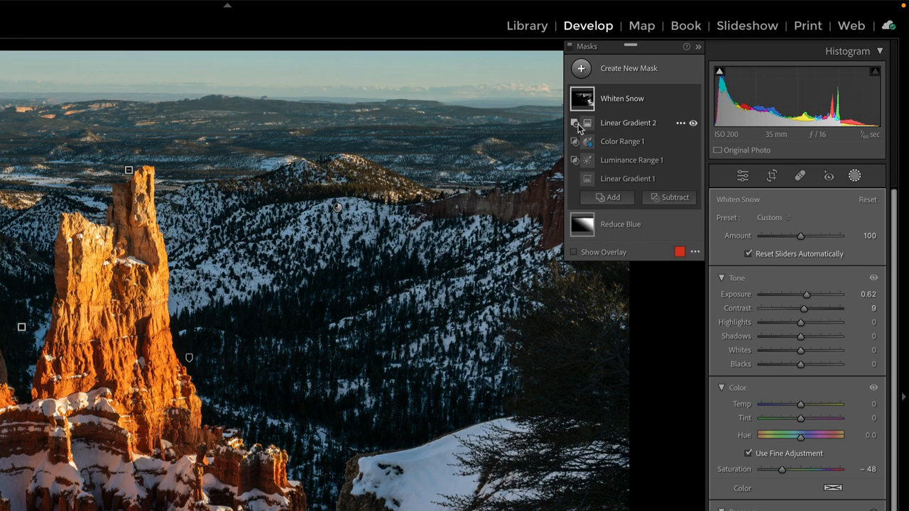
pyautogui.click(576, 123)
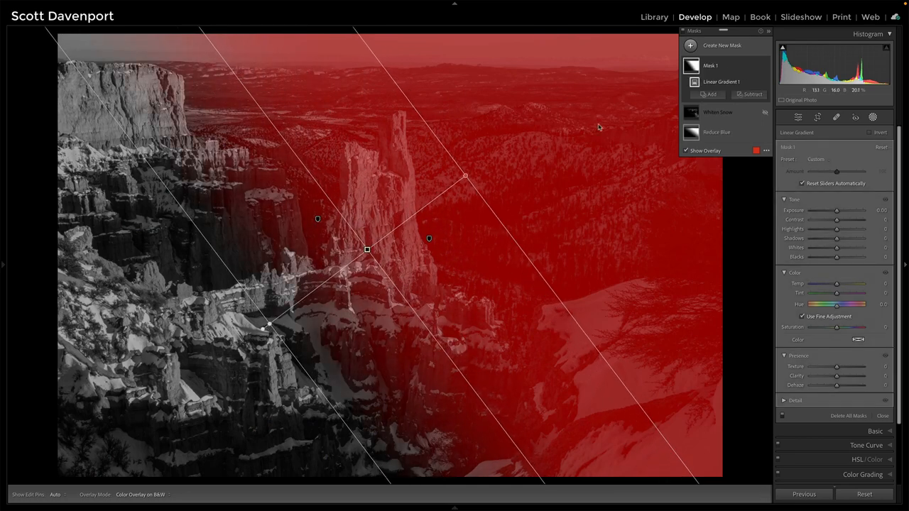
pyautogui.moveTo(544, 164)
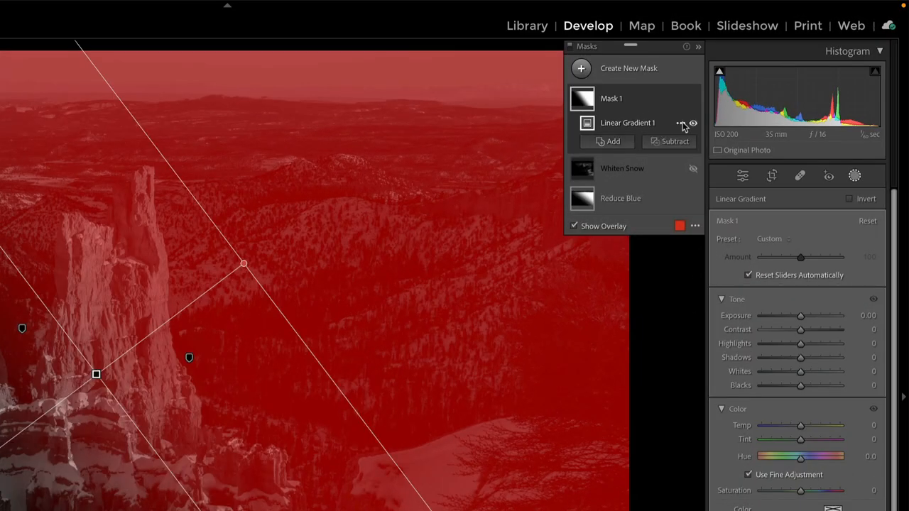
# Bring up the new gradient component's options to choose Intersect Mask with.
pyautogui.click(679, 123)
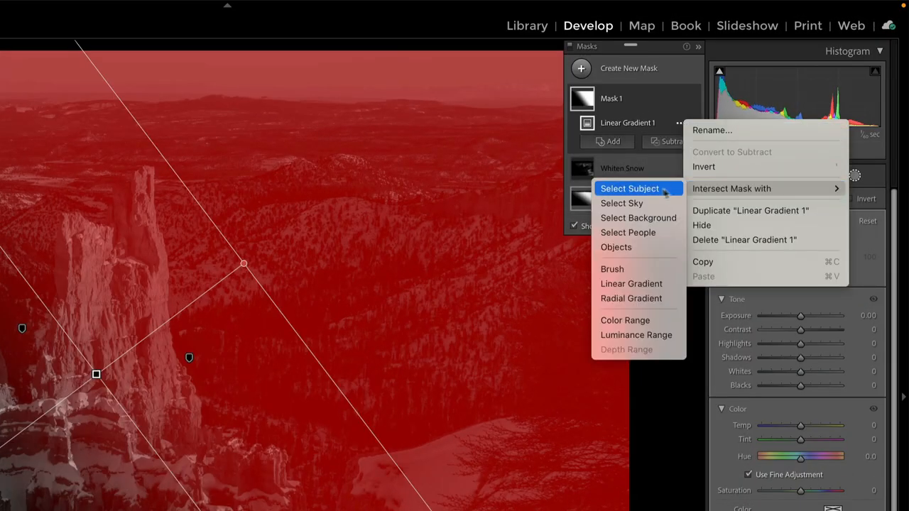
pyautogui.moveTo(635, 334)
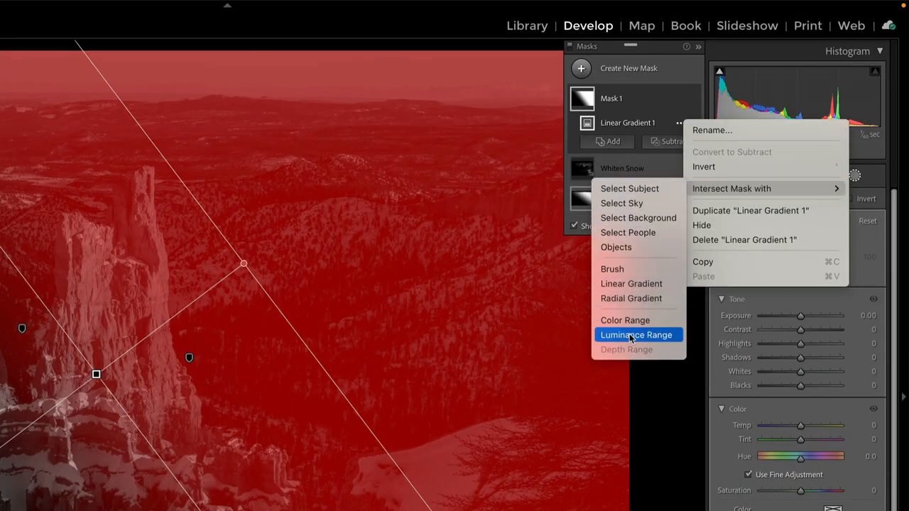
# Intersect the gradient with a Luminance Range and adjust the brightness band it covers.
pyautogui.click(636, 334)
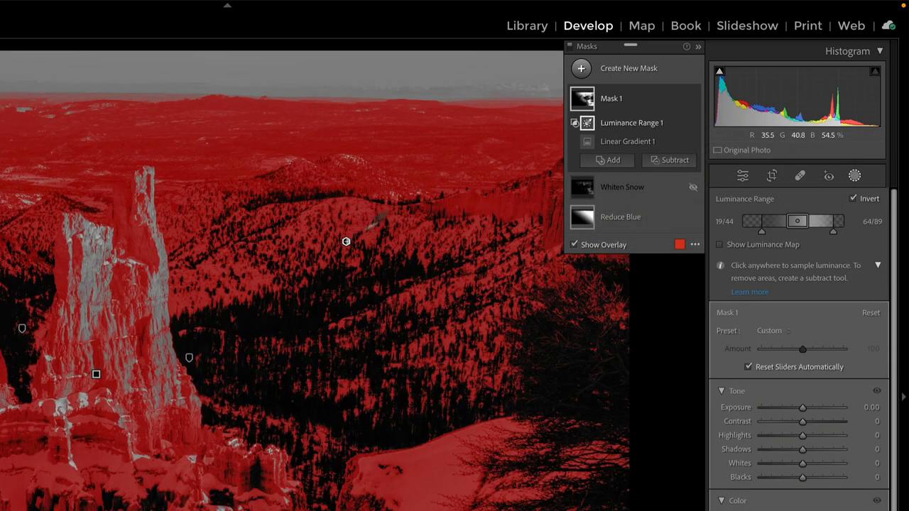
pyautogui.moveTo(797, 221); pyautogui.dragTo(797, 221)
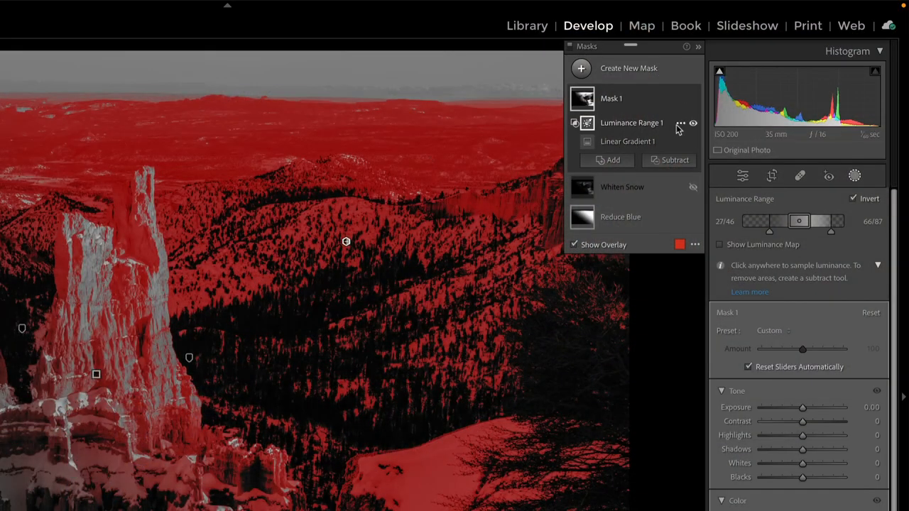
# Intersect Luminance Range 1 with a Color Range sampled from the snowy slope and show the overlay.
pyautogui.click(680, 123)
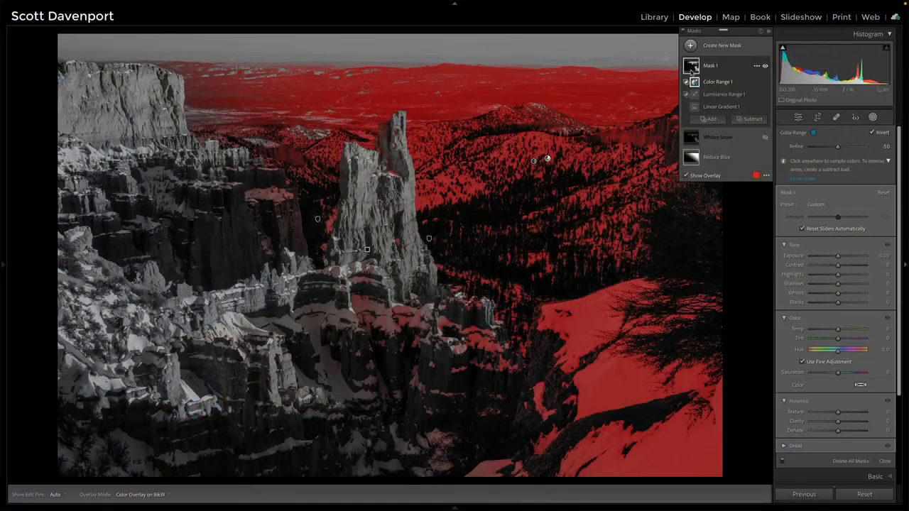
pyautogui.click(686, 176)
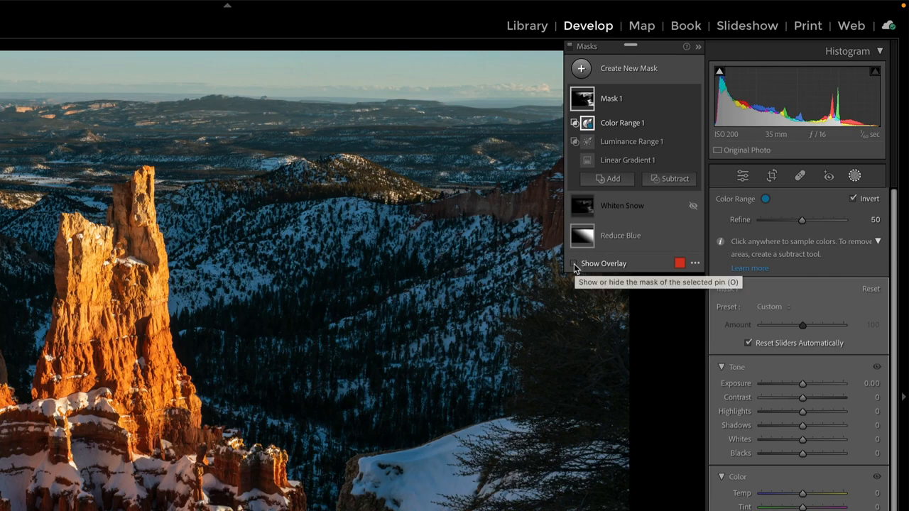
pyautogui.click(574, 264)
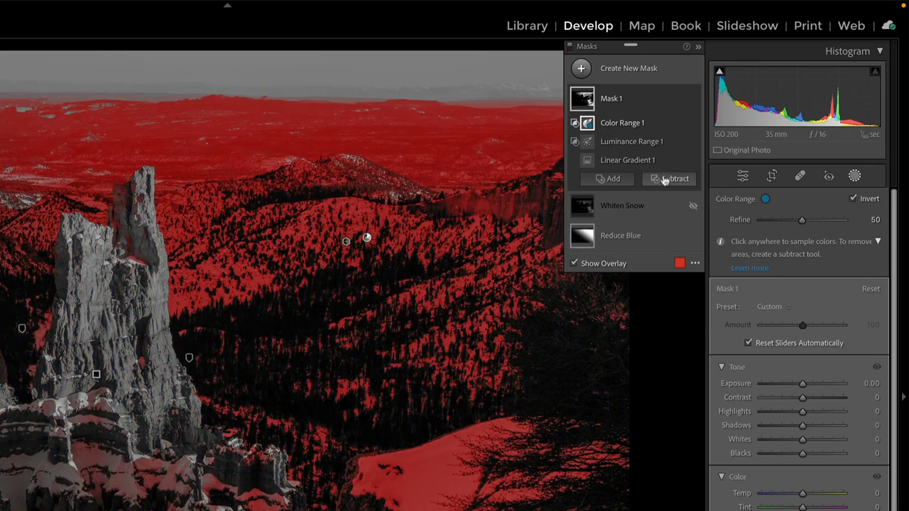
# Subtract a second linear gradient from Mask 1 near the top and hide the overlay.
pyautogui.click(673, 178)
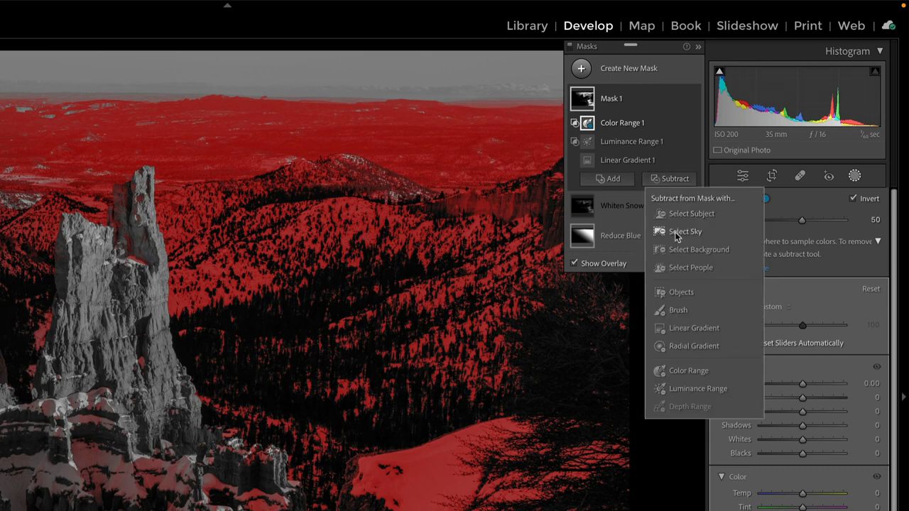
pyautogui.moveTo(685, 231)
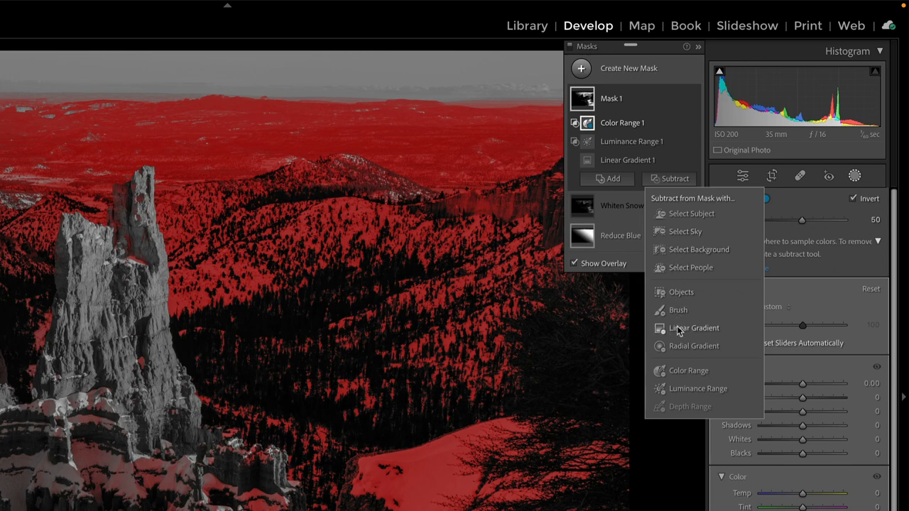
pyautogui.click(694, 328)
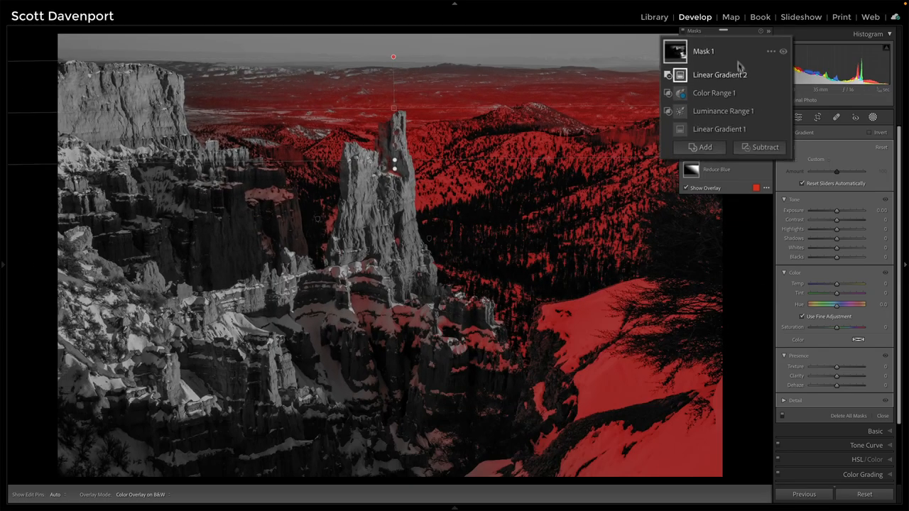
pyautogui.click(719, 73)
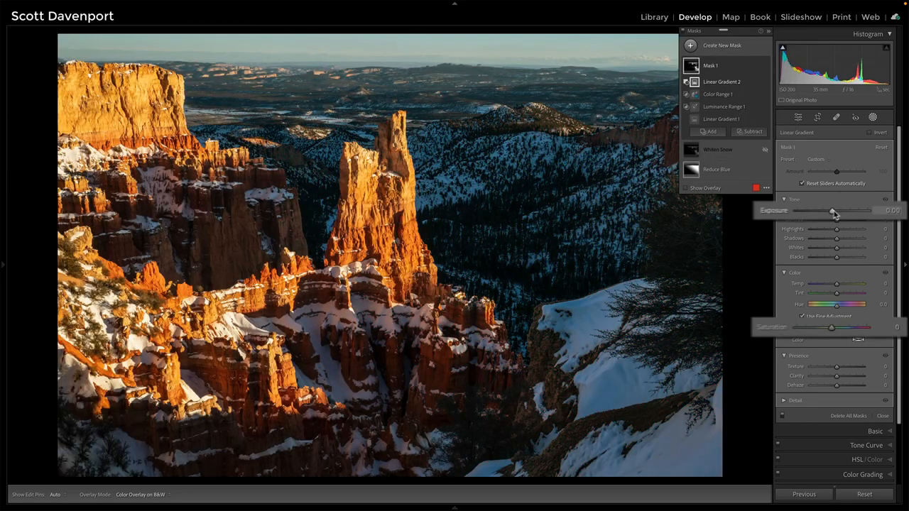
# Raise Mask 1's Exposure to about +0.67 and cut its Saturation to −35.
pyautogui.moveTo(837, 212); pyautogui.dragTo(844, 211)
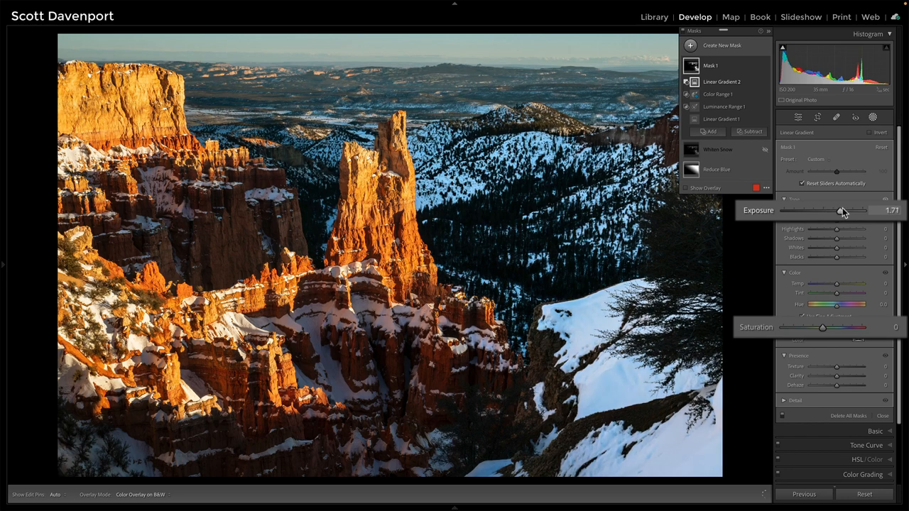
pyautogui.moveTo(842, 211); pyautogui.dragTo(831, 211)
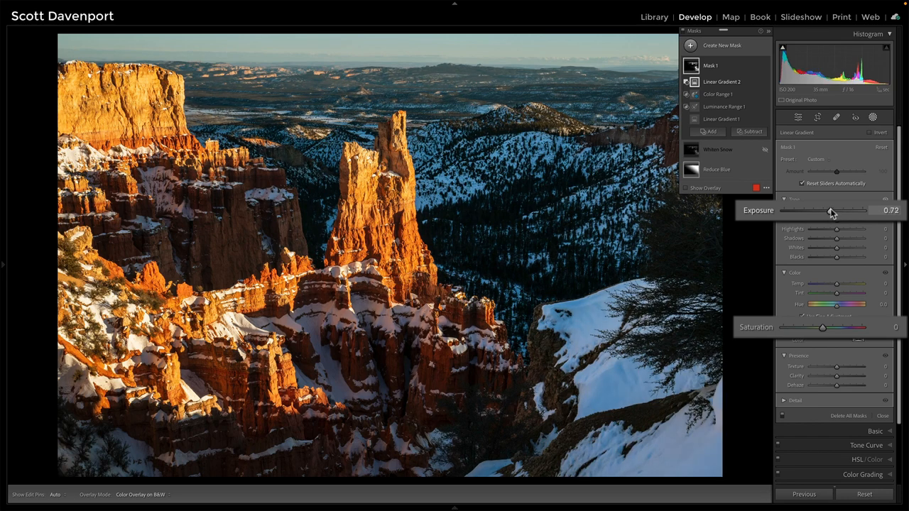
pyautogui.moveTo(830, 210); pyautogui.dragTo(829, 211)
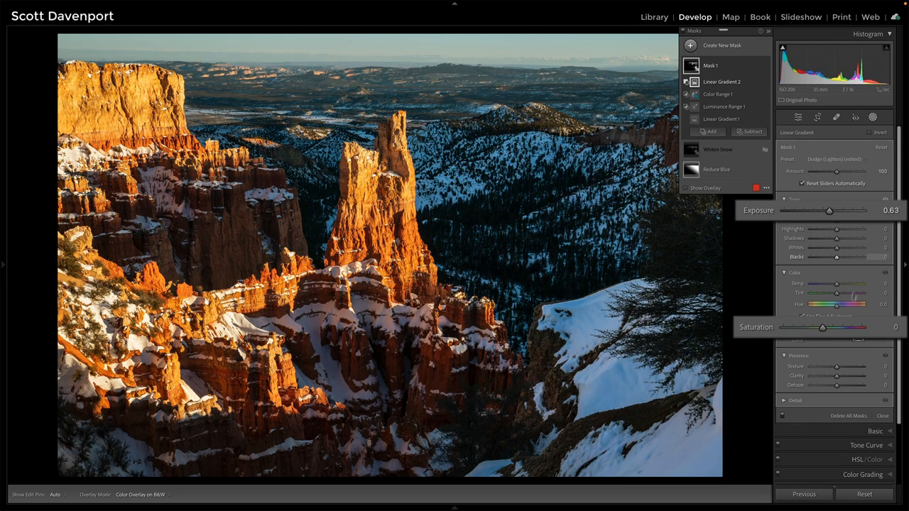
pyautogui.moveTo(822, 327); pyautogui.dragTo(810, 327)
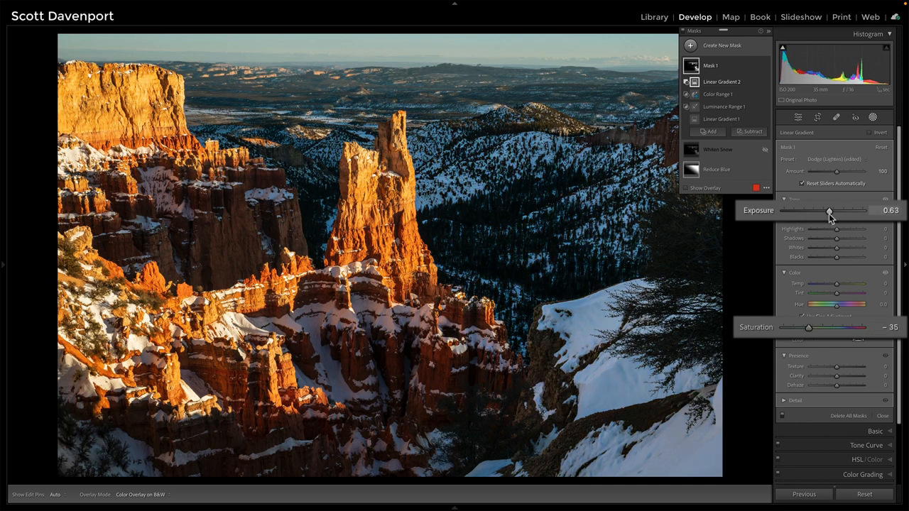
pyautogui.moveTo(829, 210); pyautogui.dragTo(831, 211)
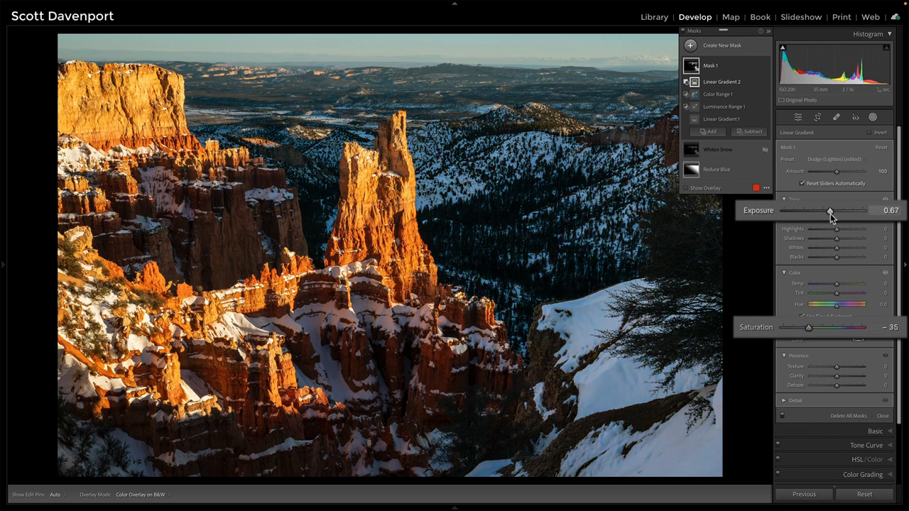
pyautogui.click(802, 316)
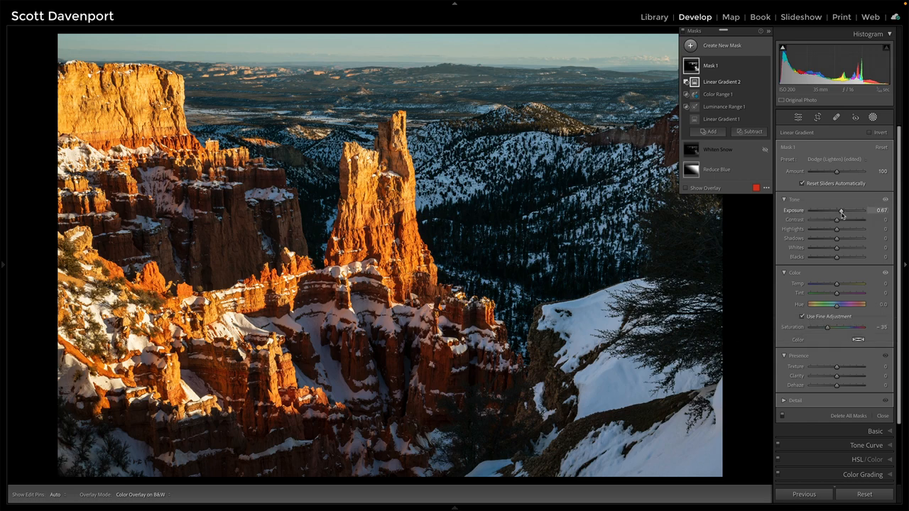